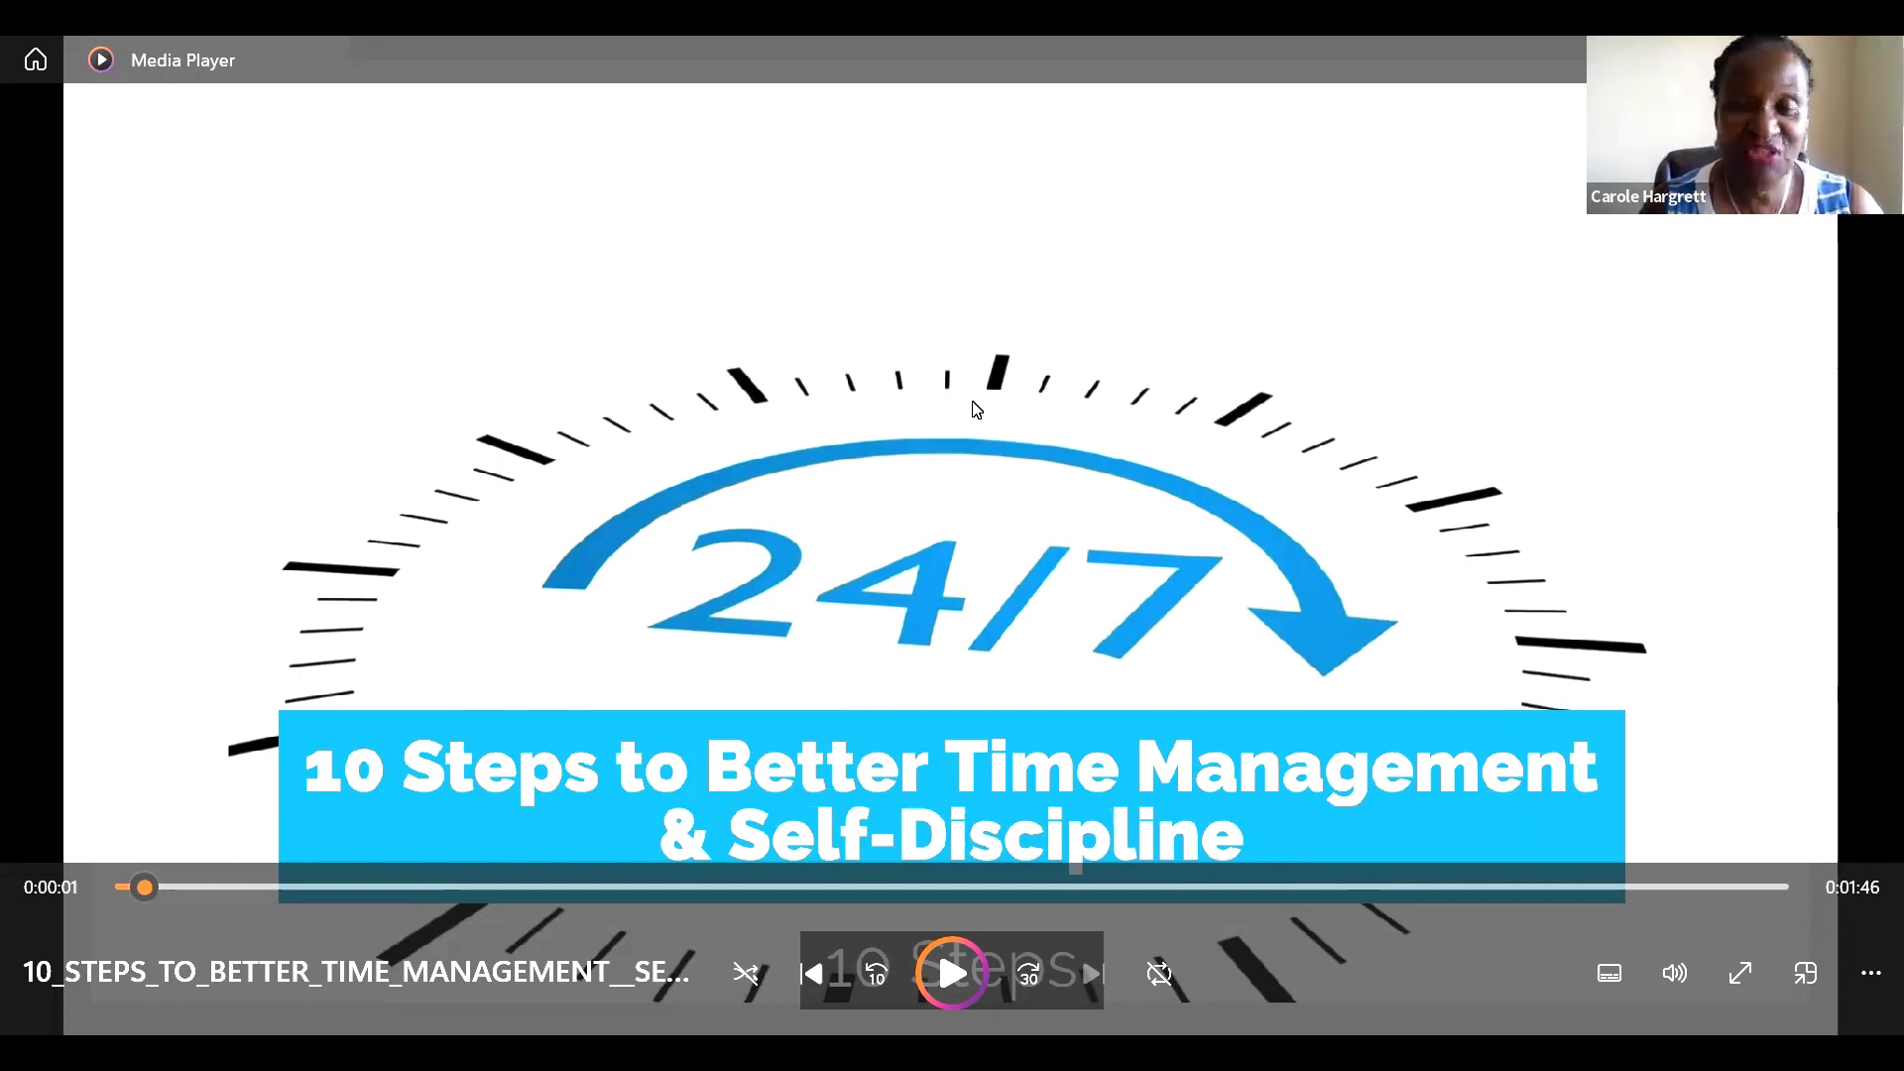
mouse_move(992, 477)
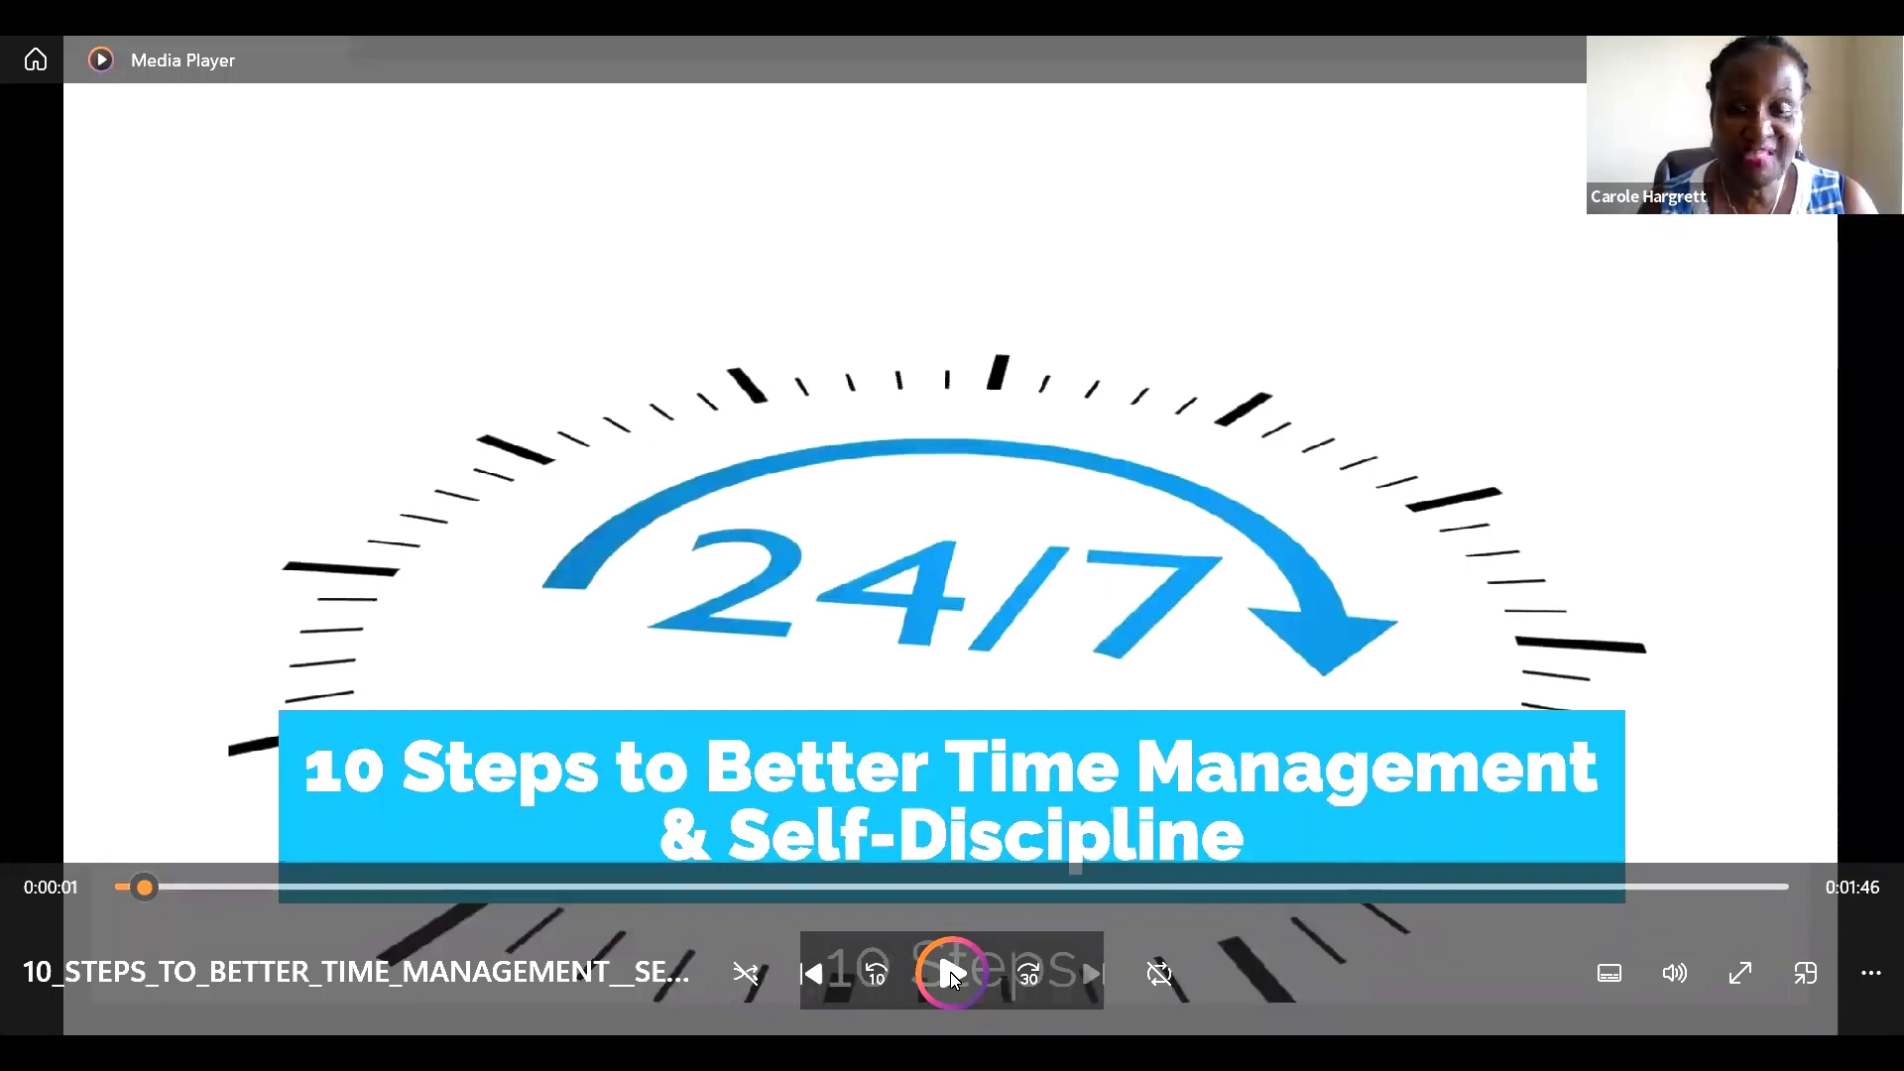
Step: Start the time-management intro video and pause it on the 'Welcome!' title about 13 seconds in
click(951, 973)
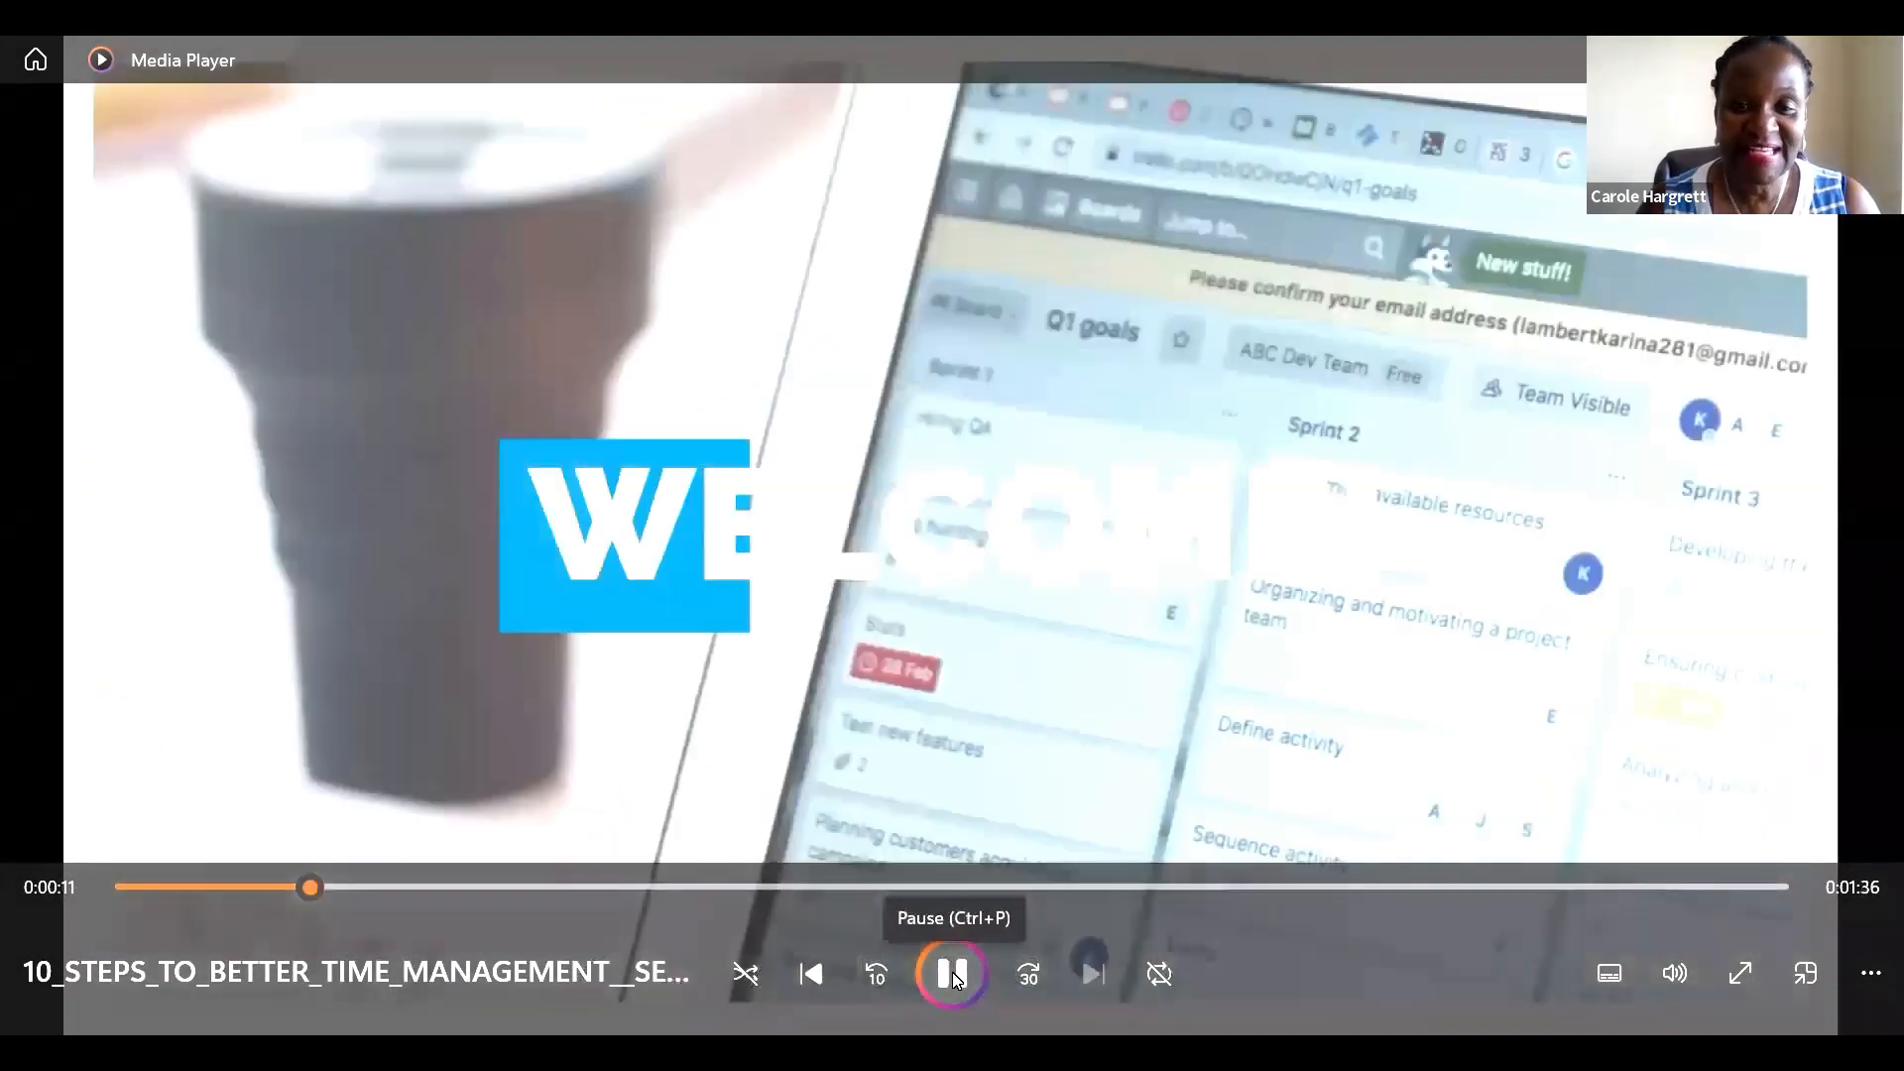
click(952, 973)
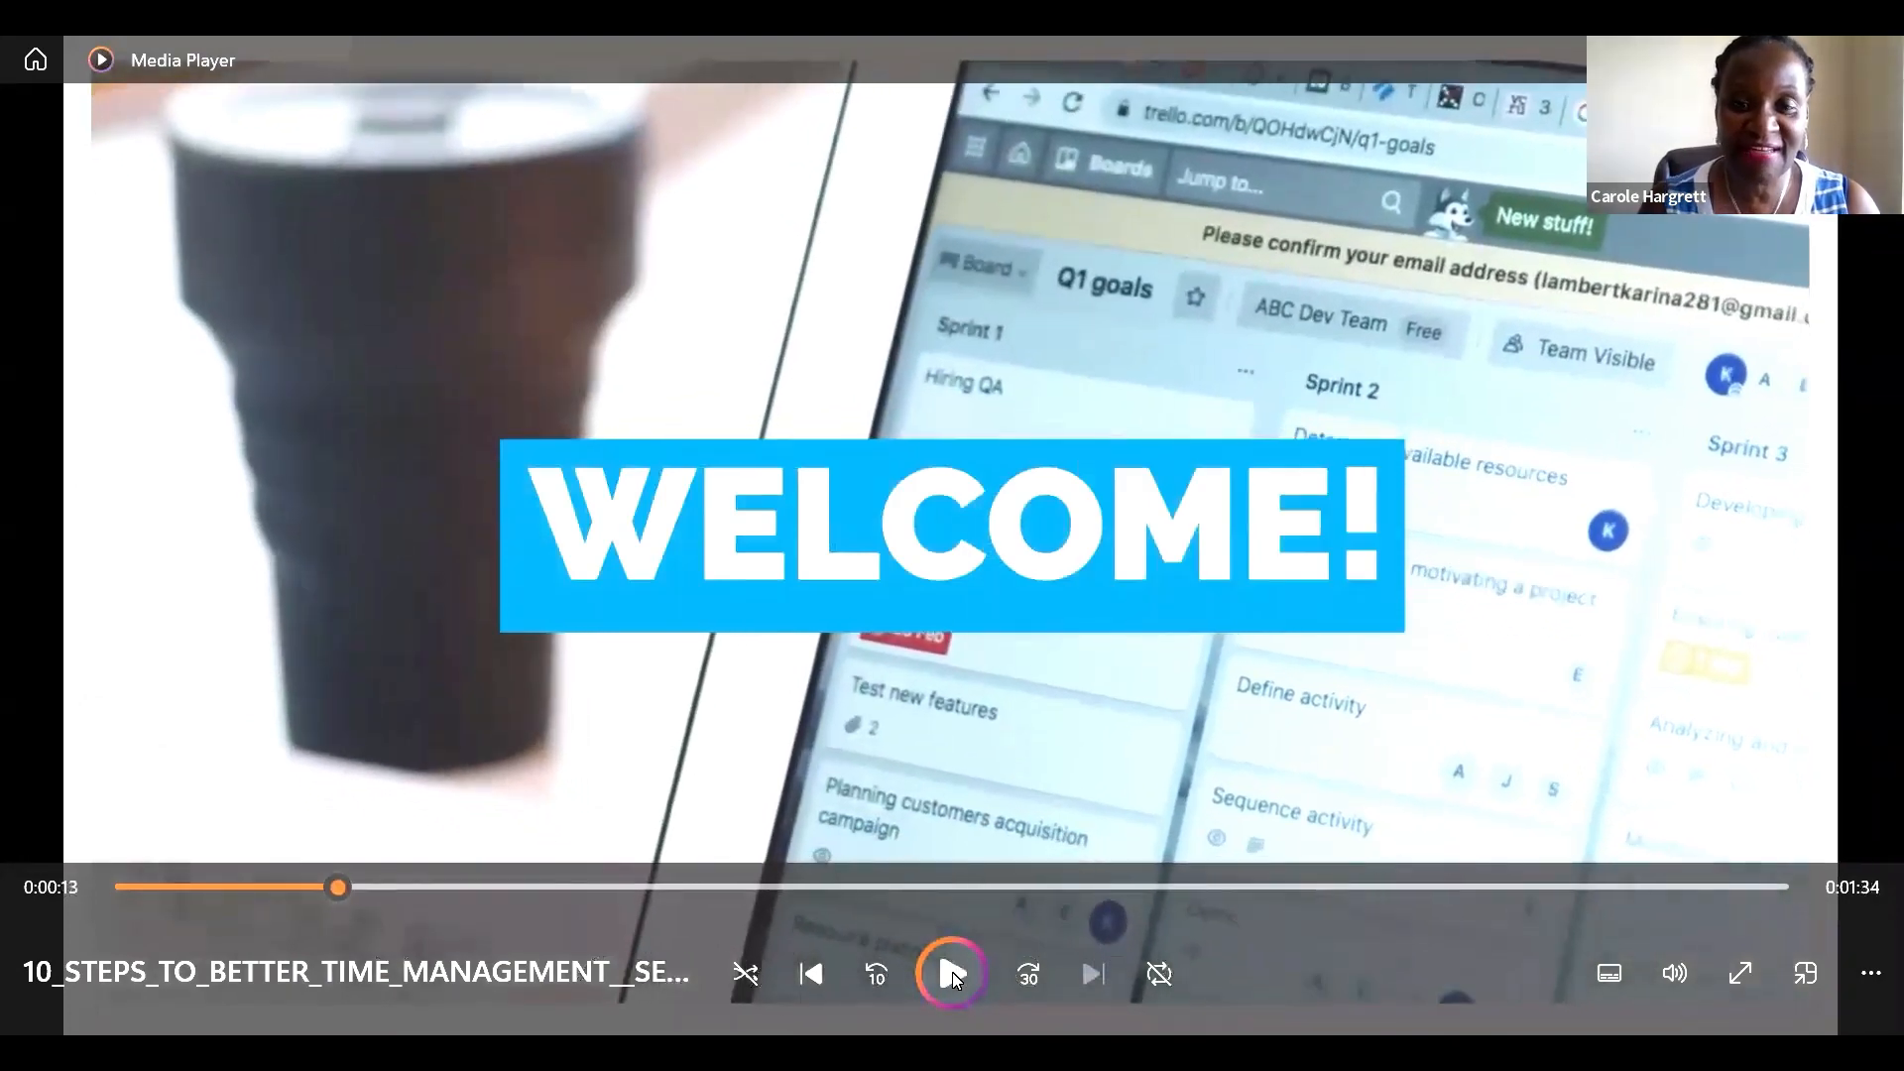
mouse_move(951, 974)
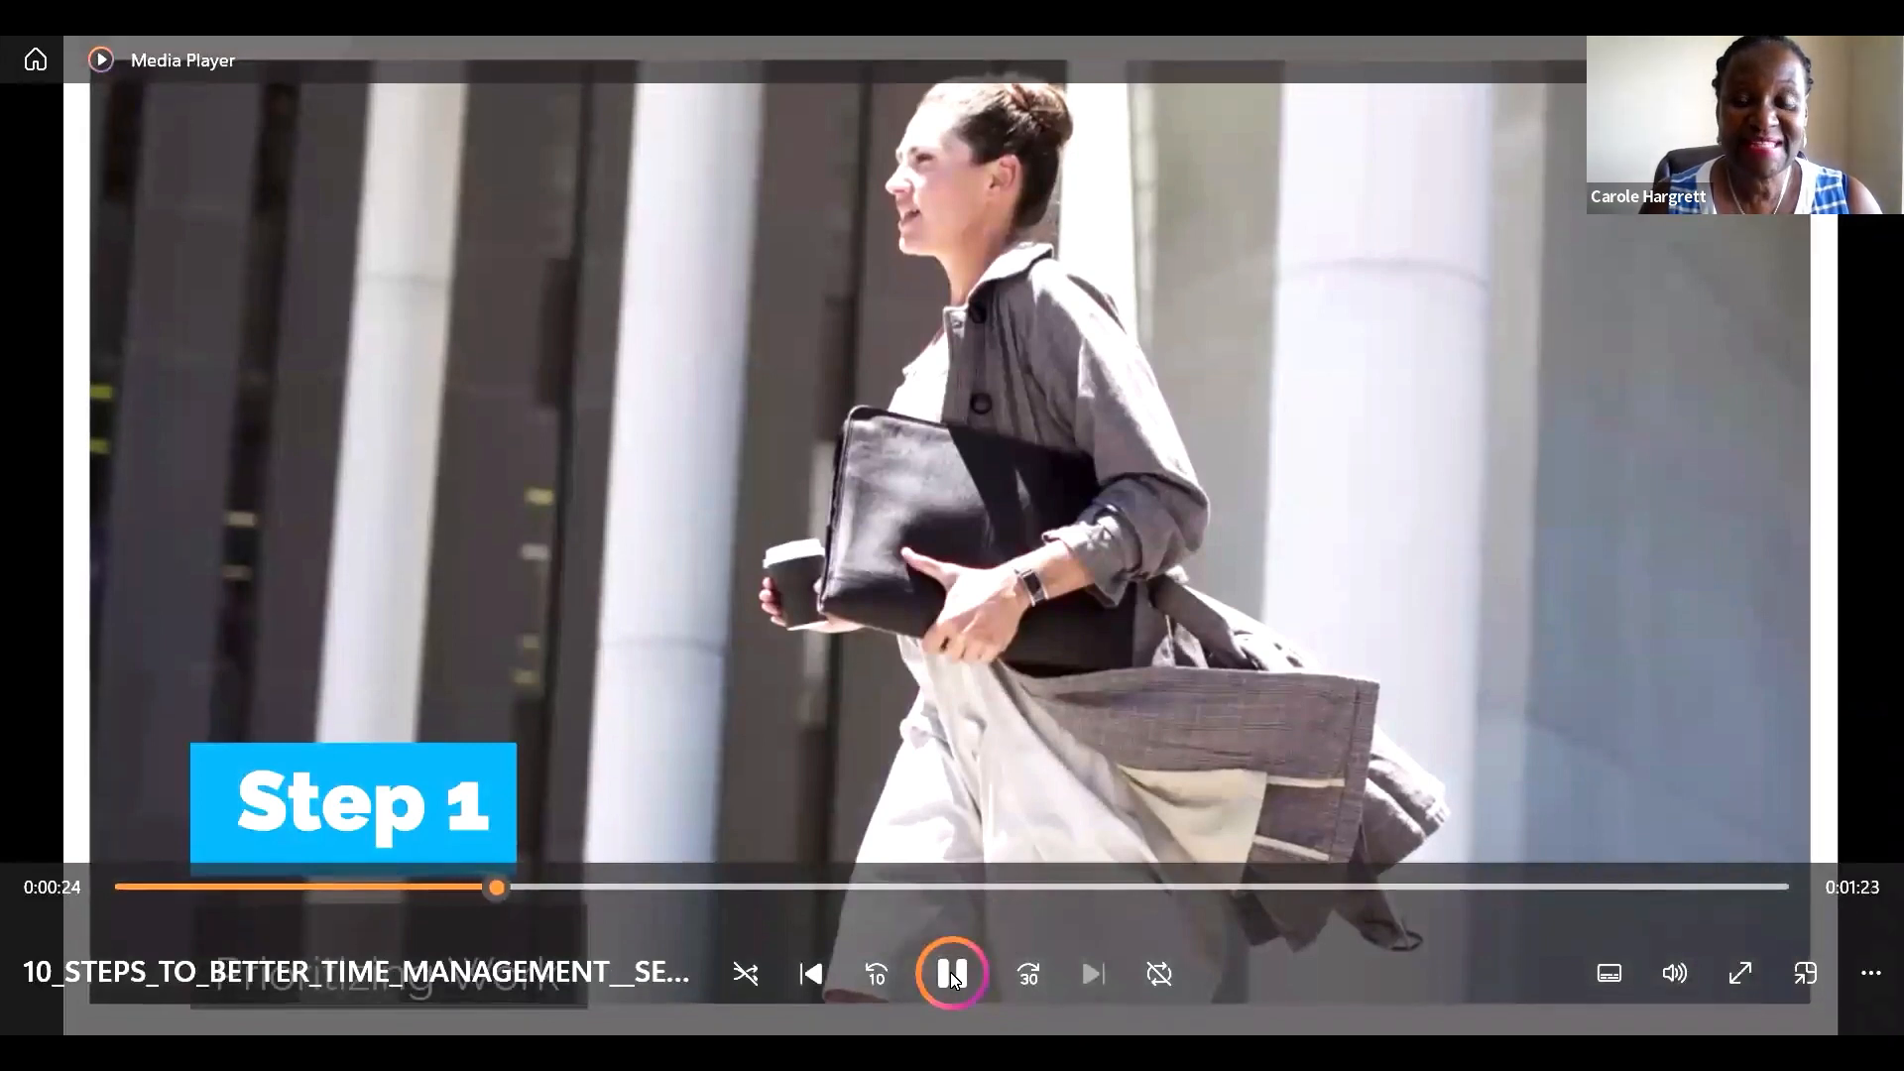
Step: Pause on the Step 1 slide at 0:00:26, then resume playback
click(952, 973)
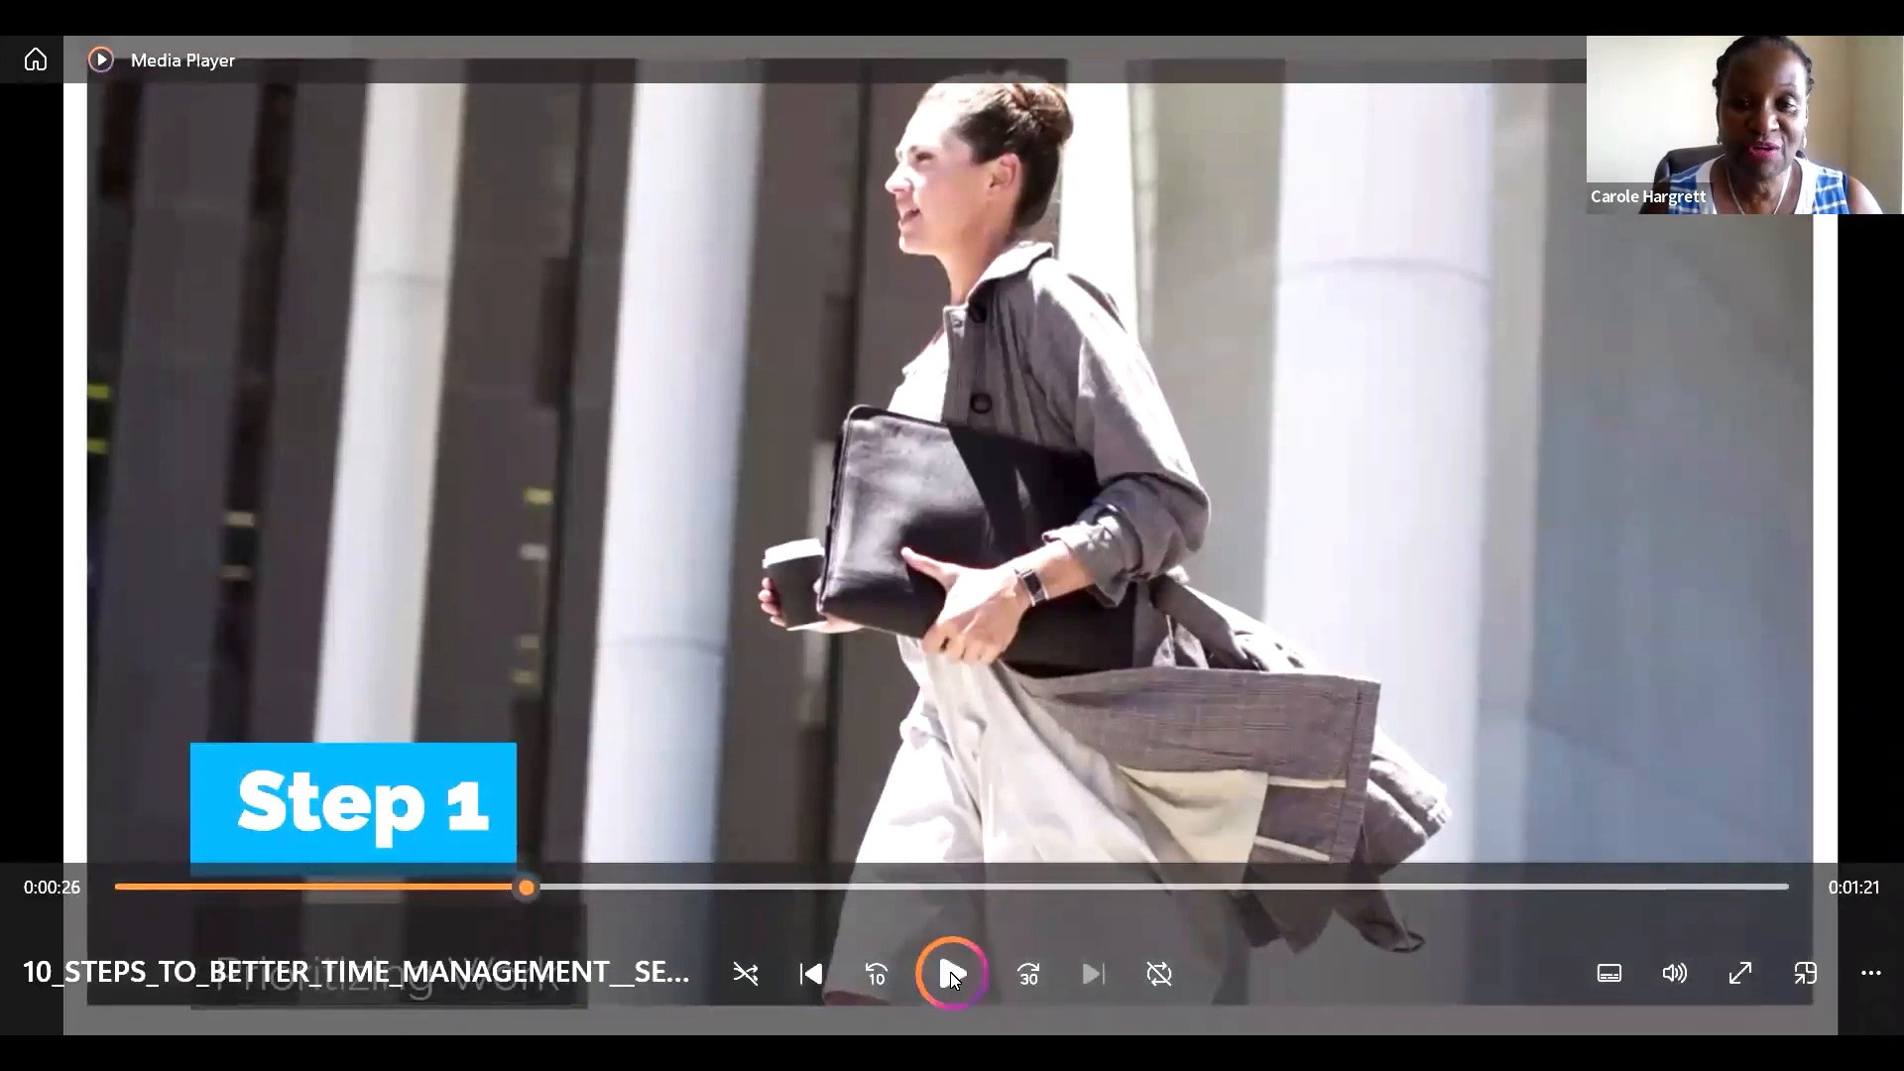
mouse_move(952, 977)
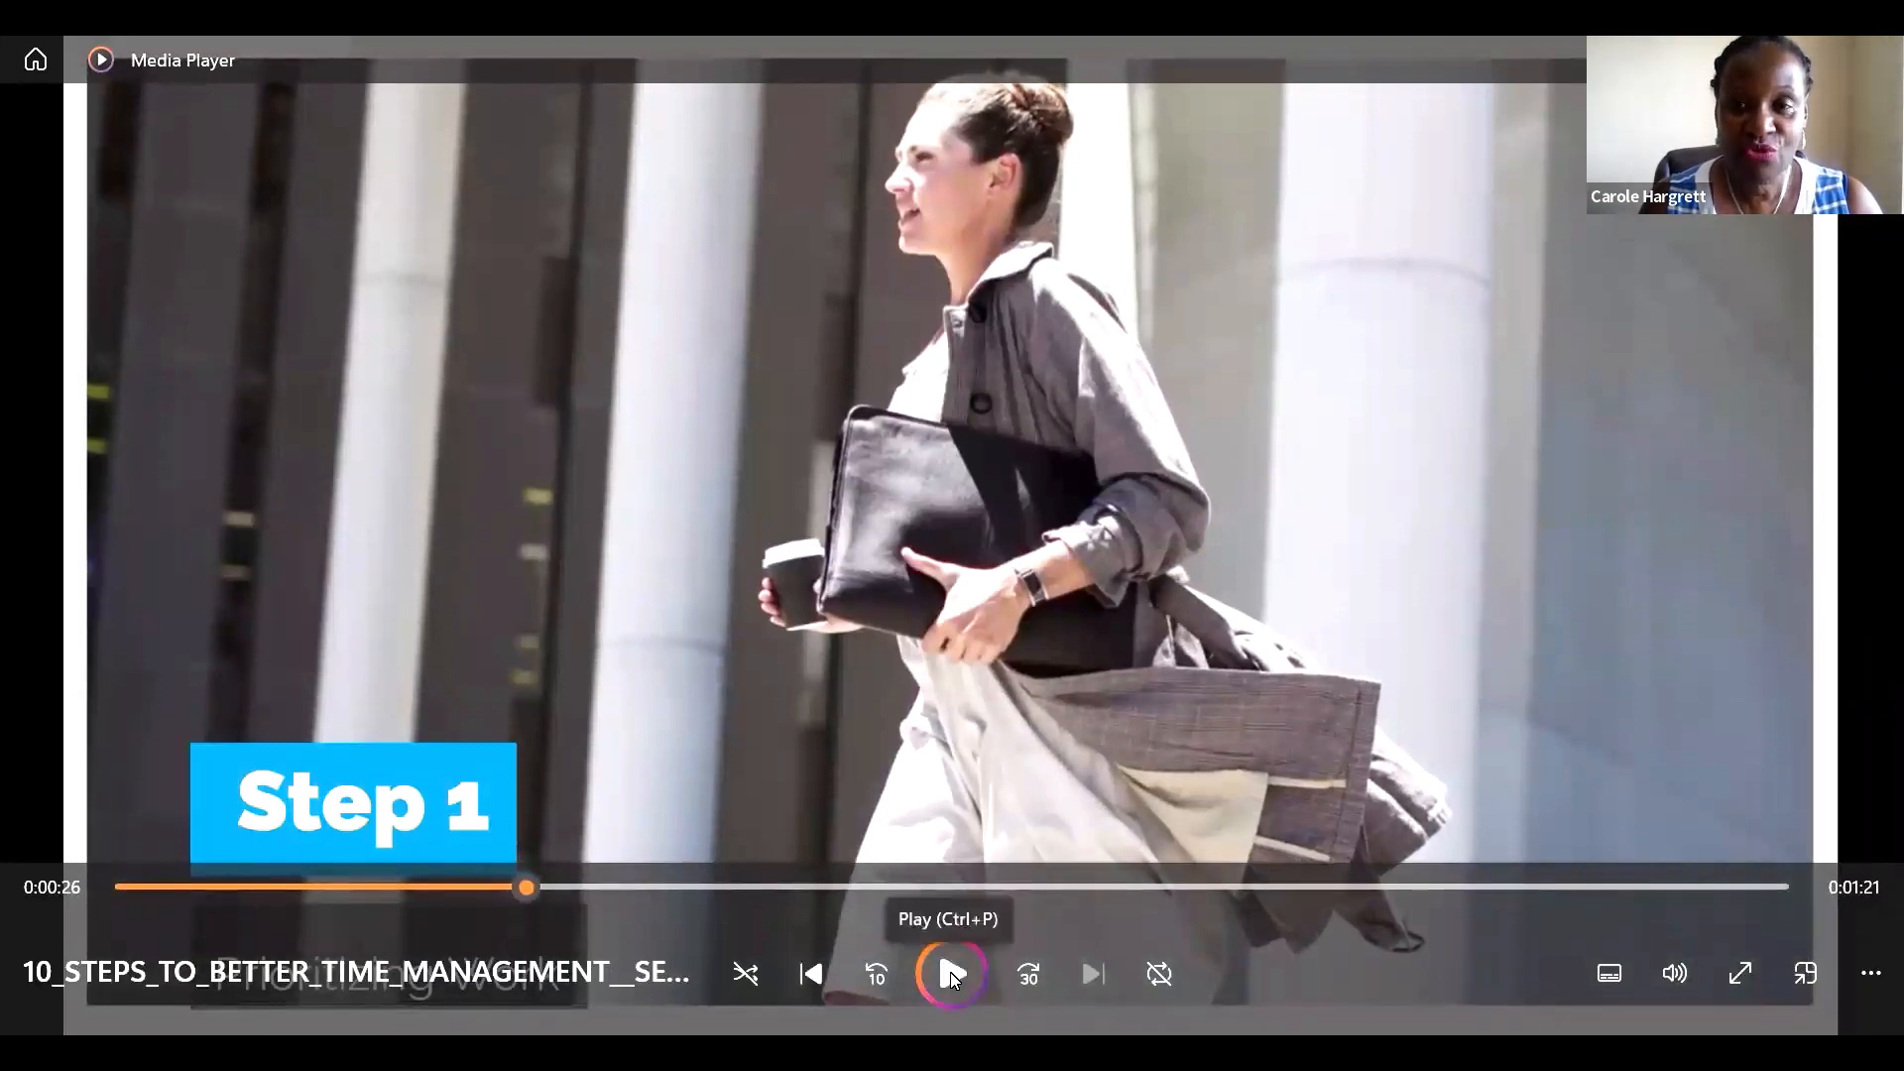
click(952, 973)
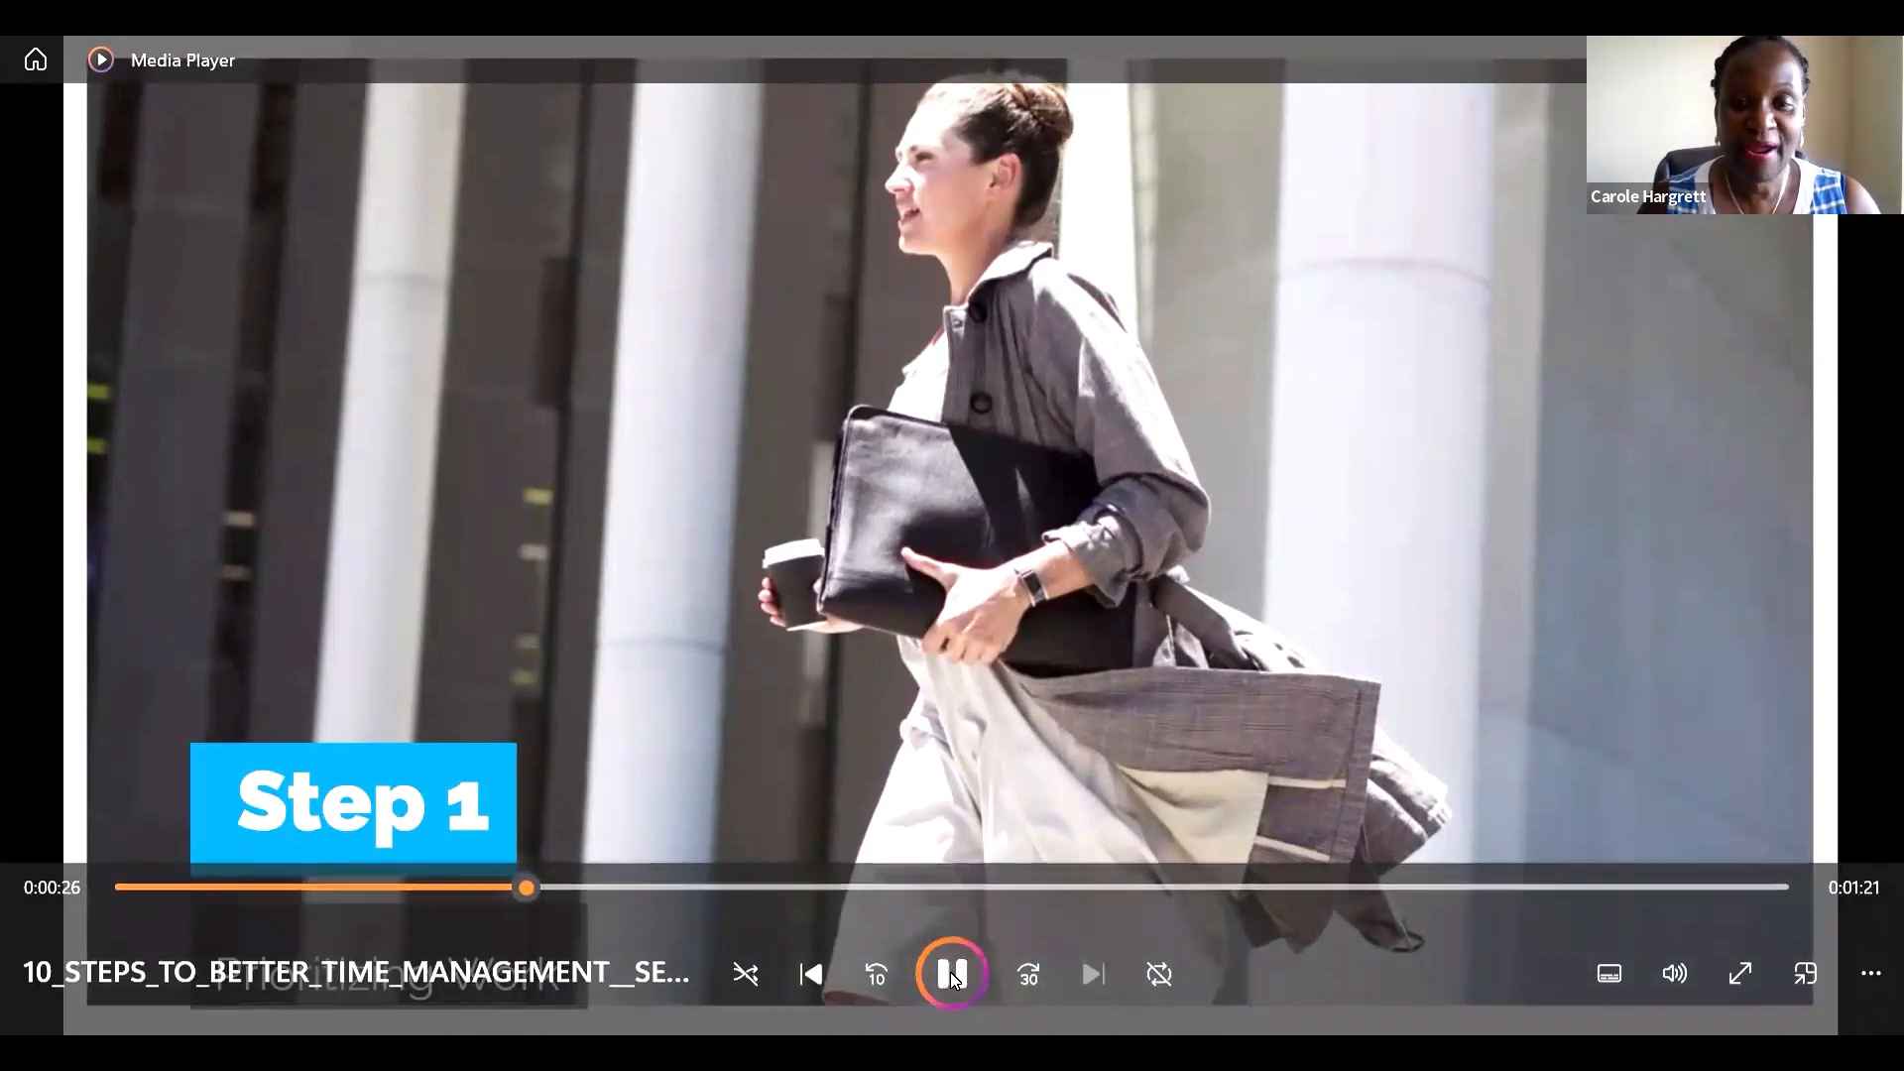
mouse_move(921, 947)
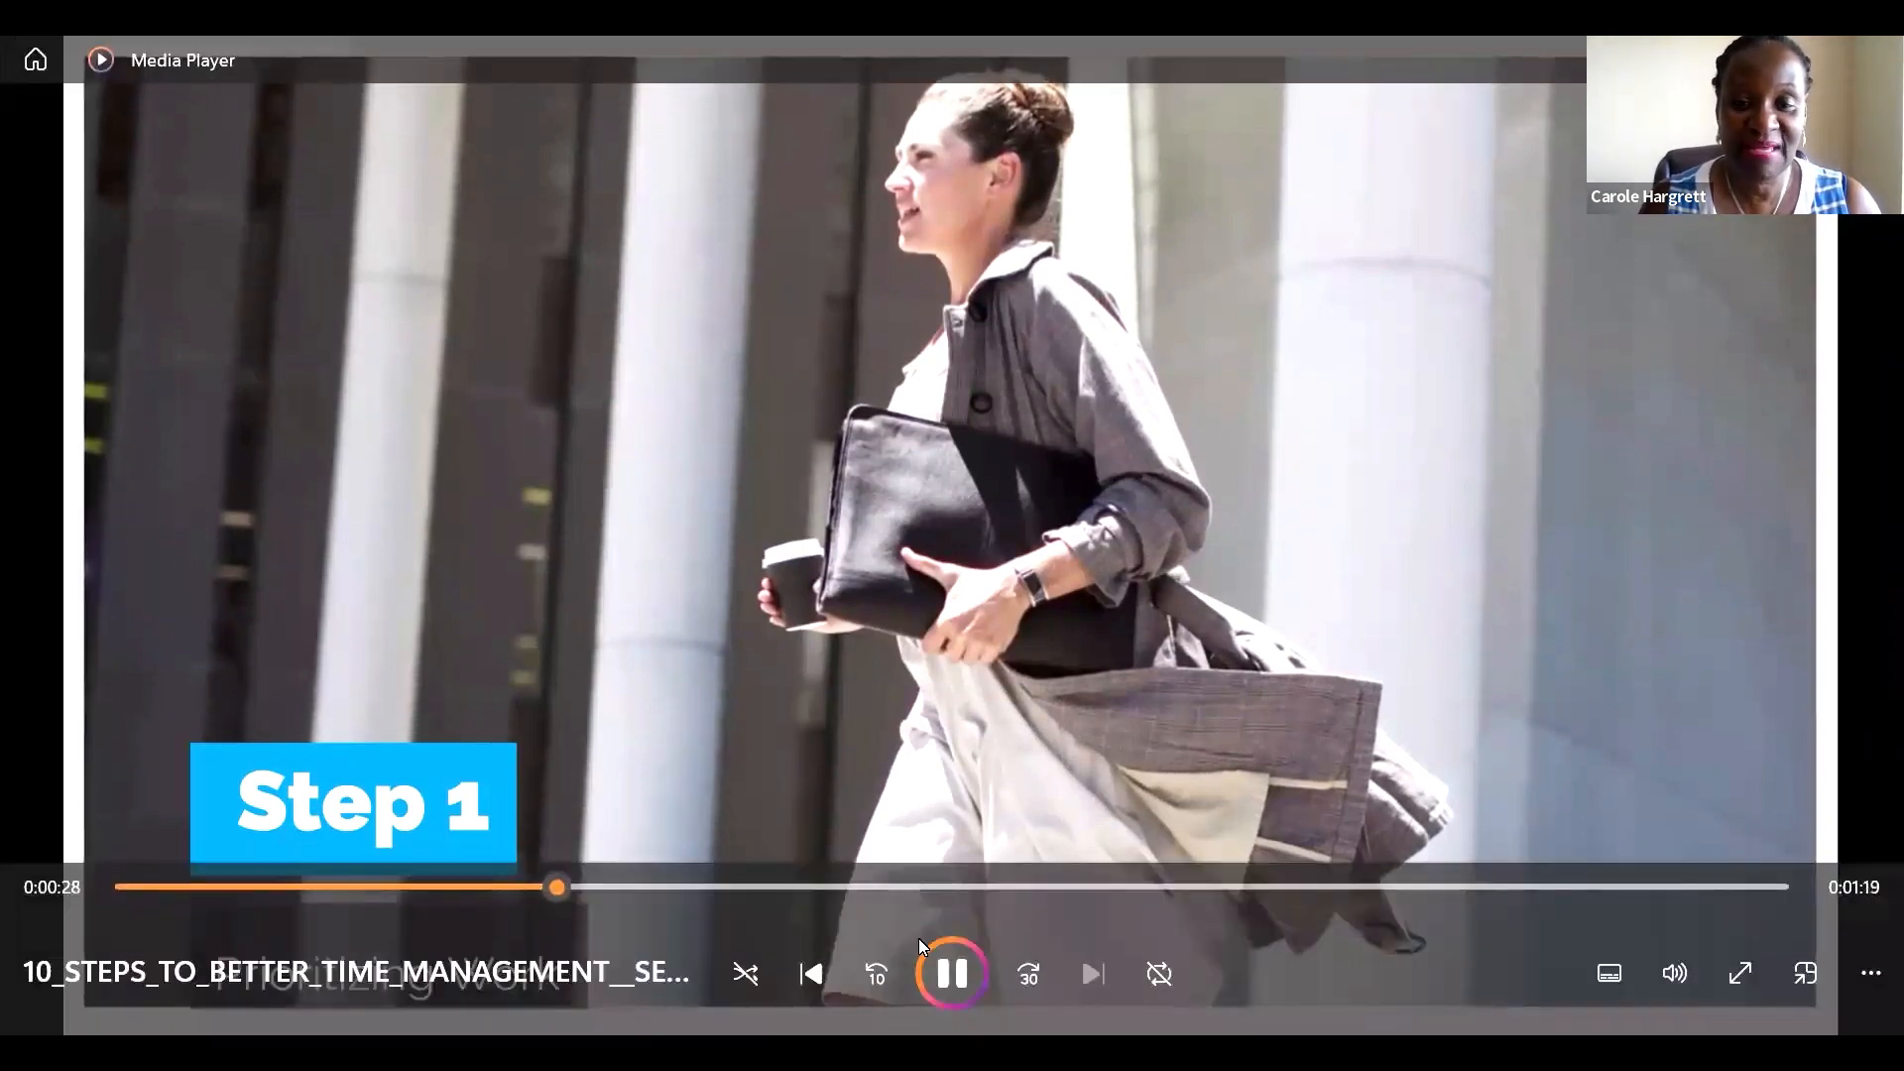